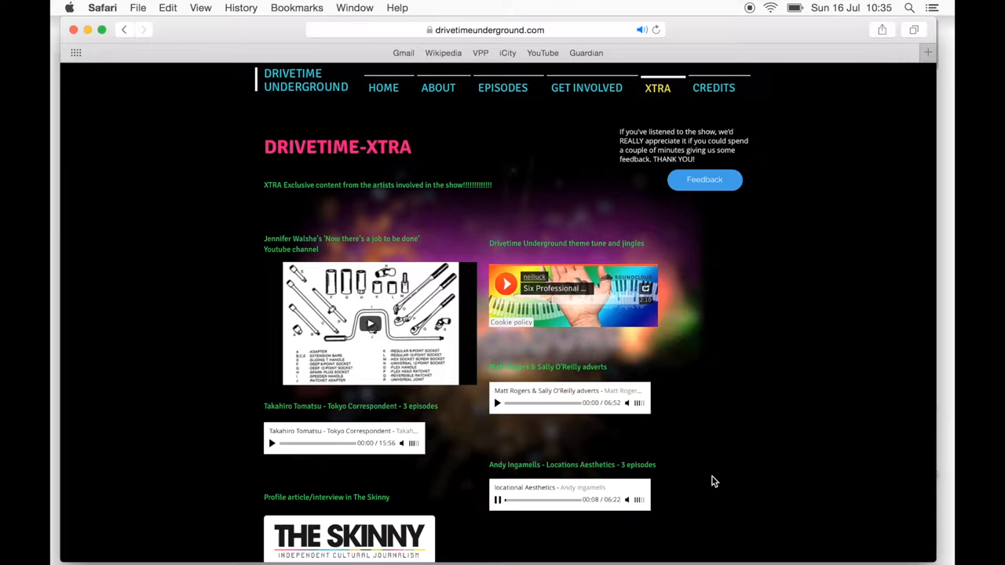
{"action": "left_click", "coordinate": [496, 500]}
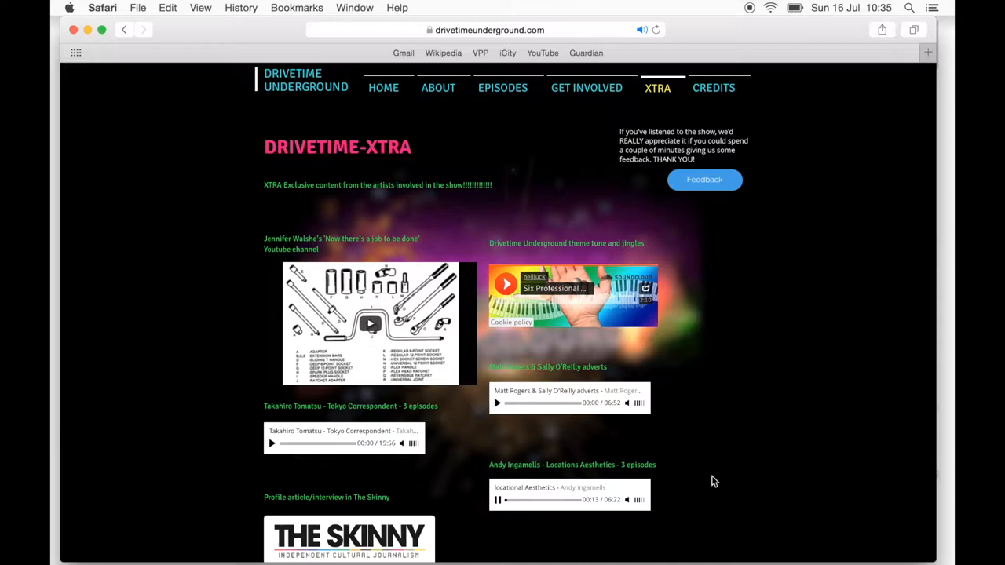